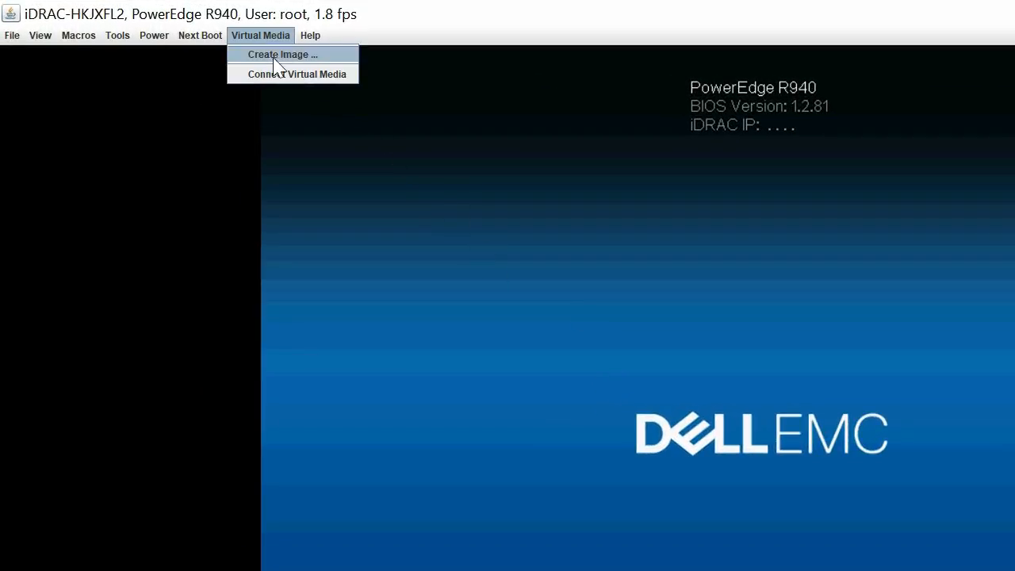
pyautogui.moveTo(277, 73)
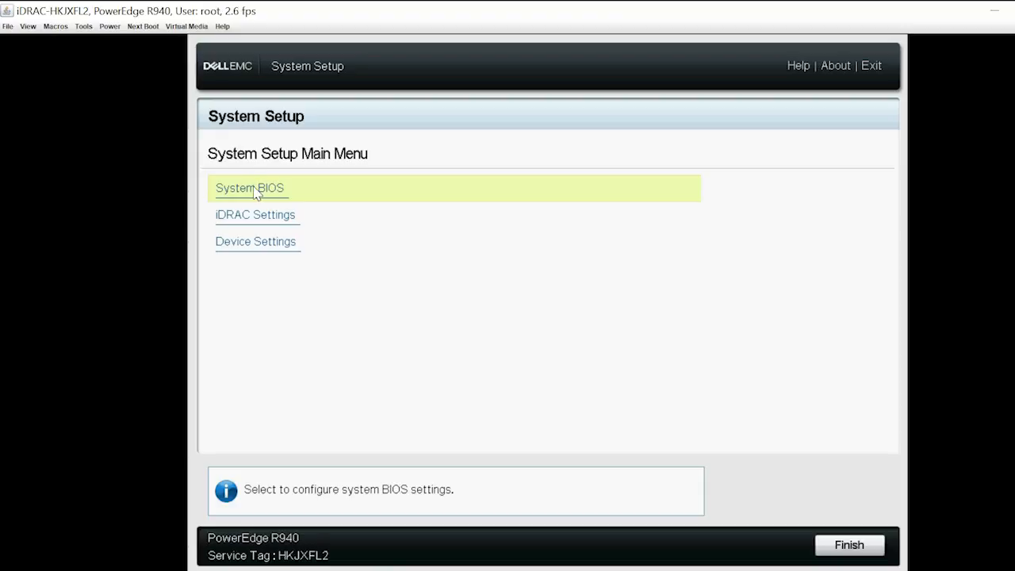
# - Move Virtual CD to the top of the UEFI boot sequence in System BIOS
pyautogui.click(250, 188)
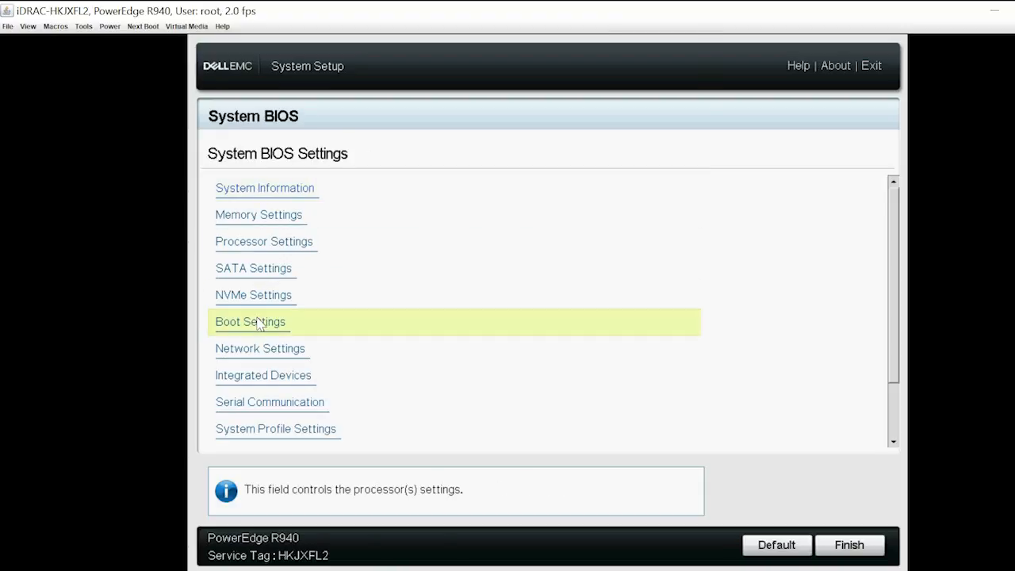
pyautogui.click(250, 322)
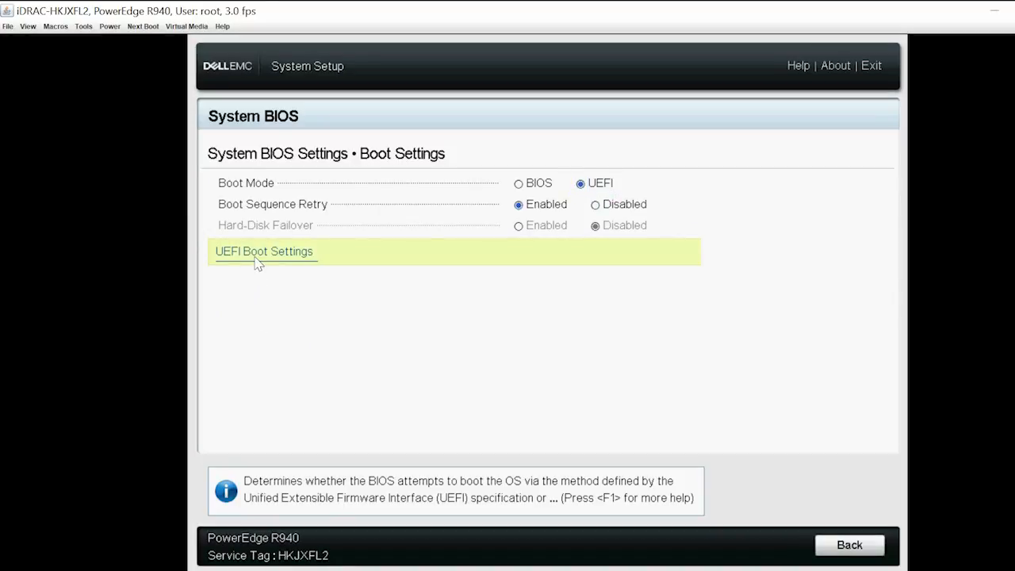
pyautogui.click(264, 251)
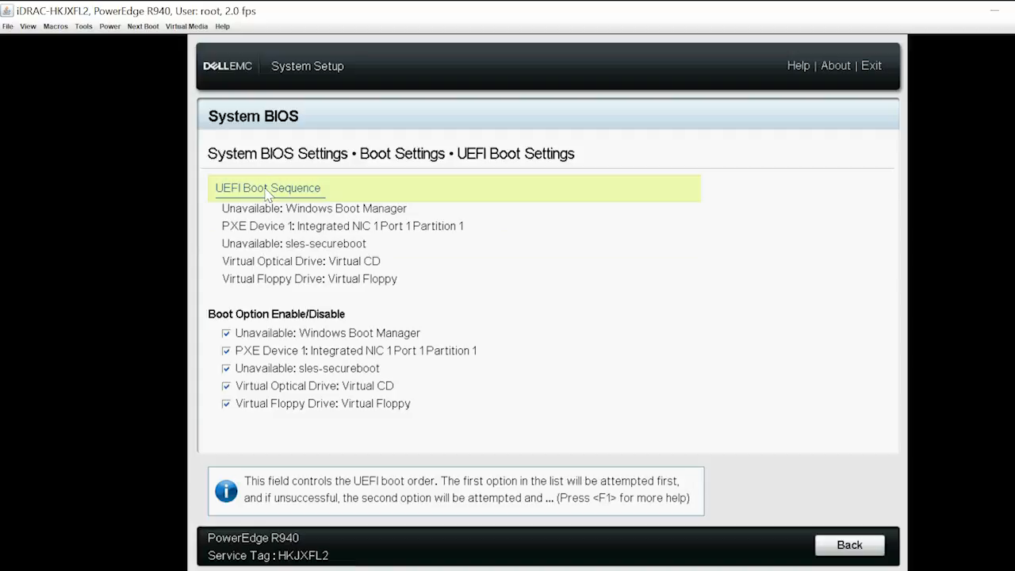
pyautogui.click(268, 188)
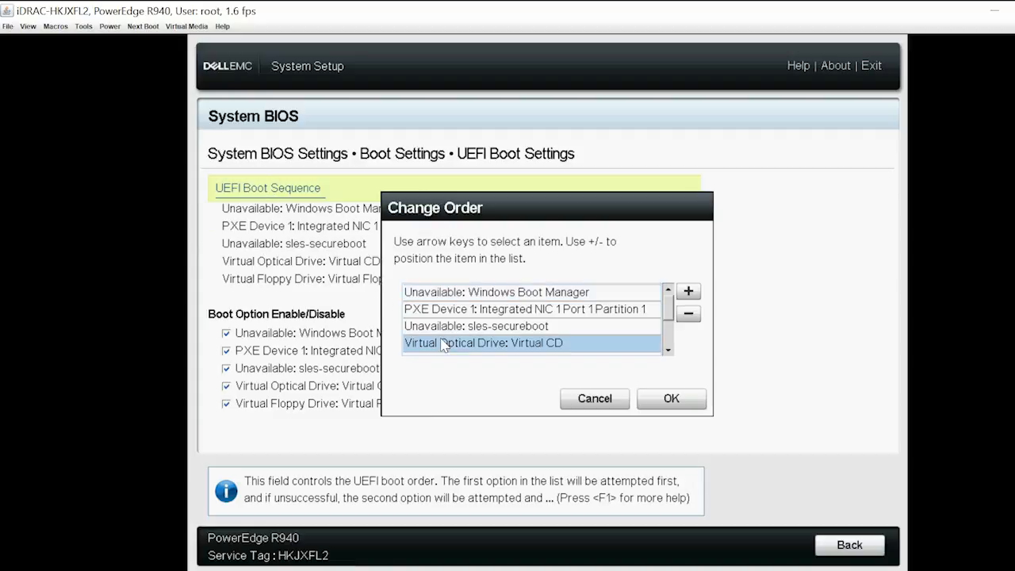
pyautogui.click(688, 291)
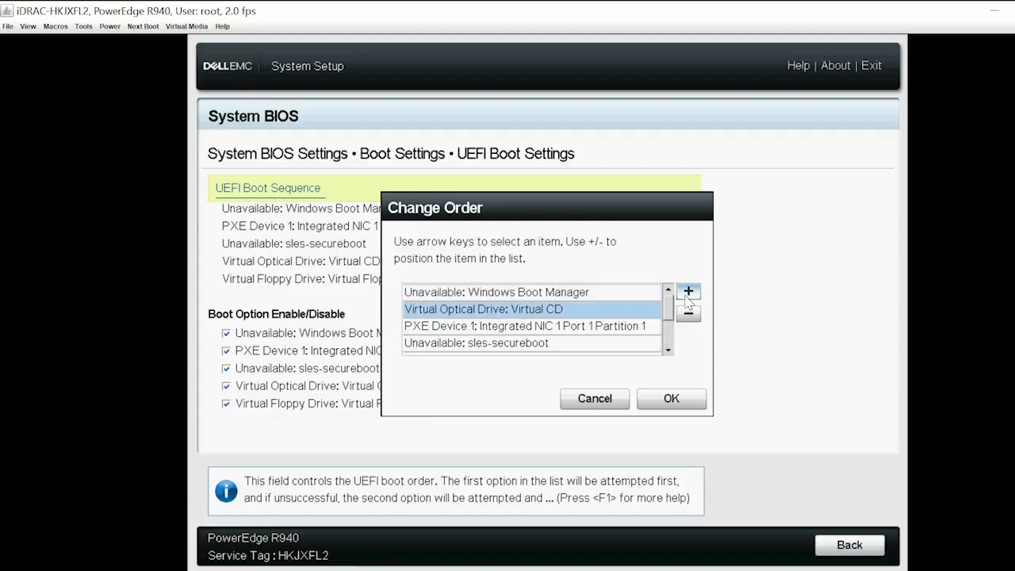
pyautogui.click(671, 398)
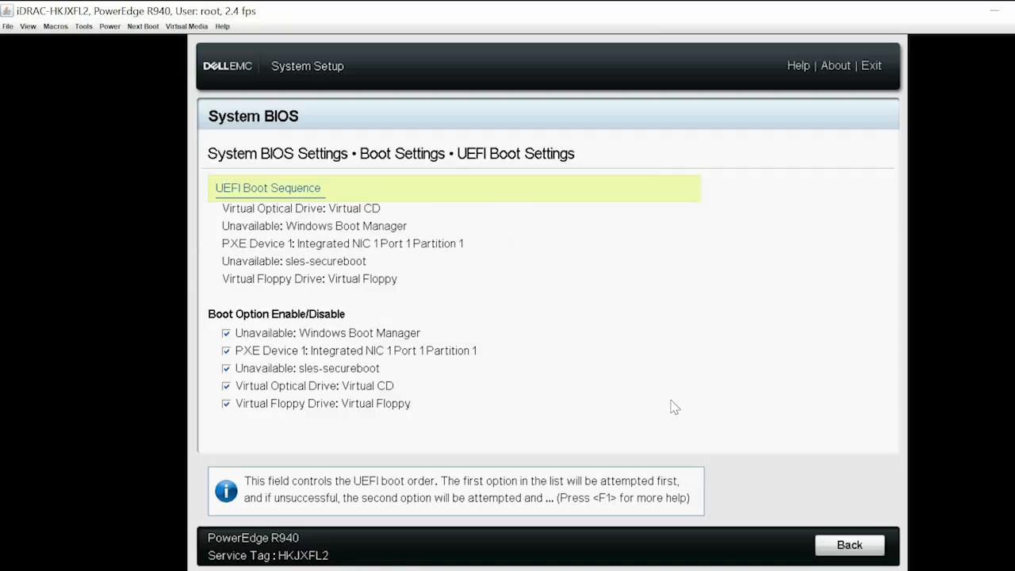
# - Save the boot settings and reboot the server into Lifecycle Controller
pyautogui.click(849, 545)
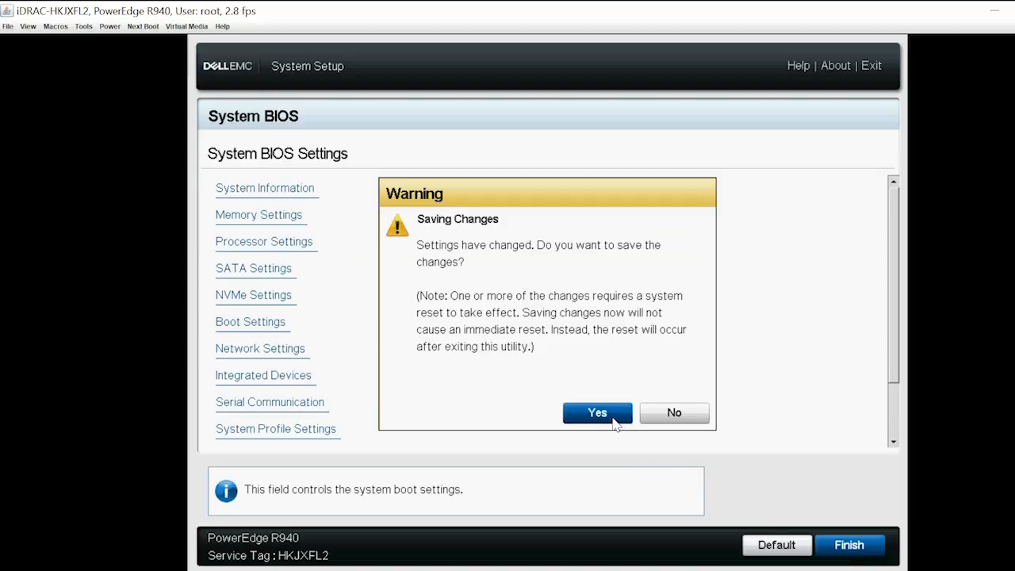
pyautogui.click(597, 413)
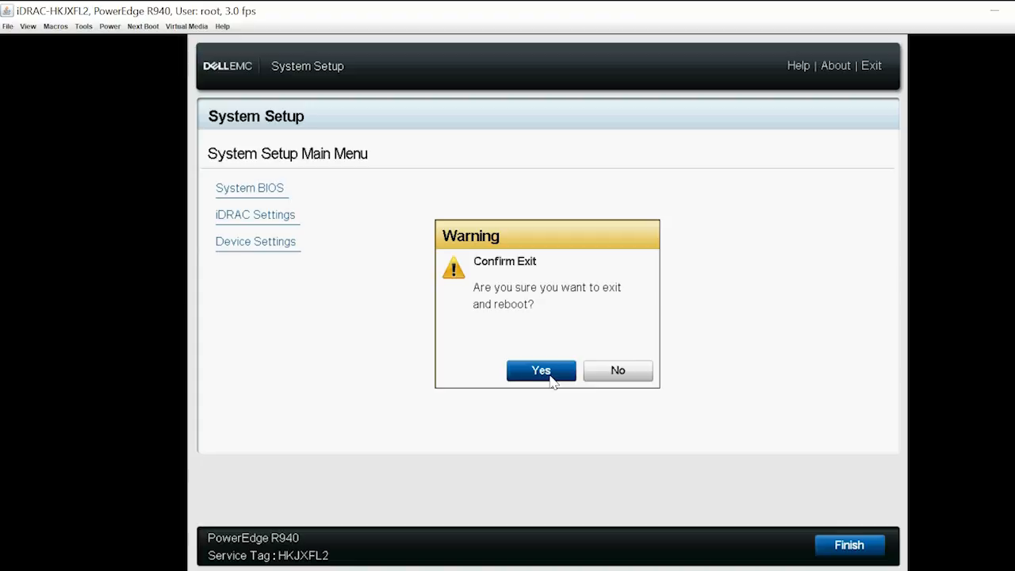
pyautogui.click(541, 370)
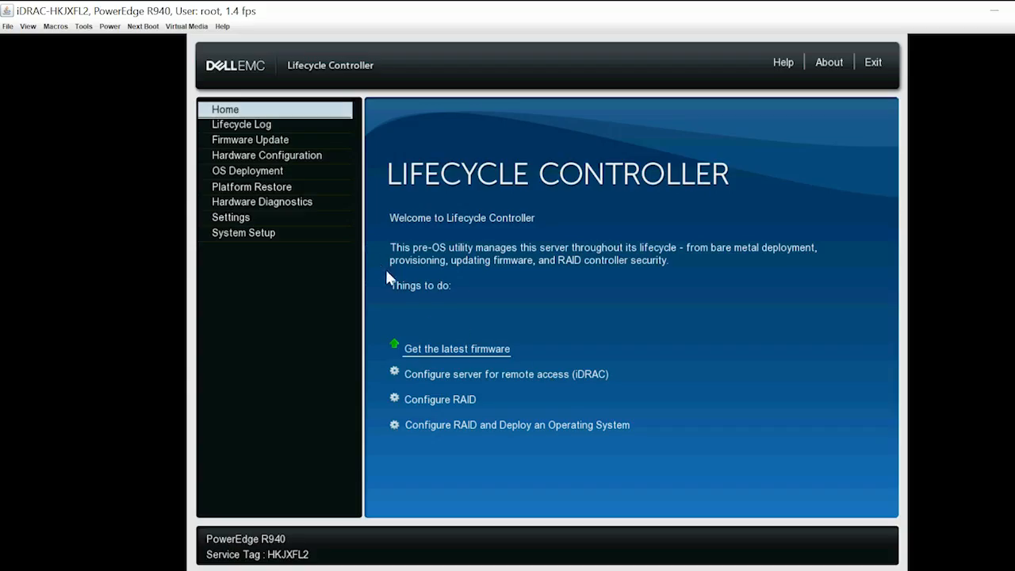
# - Launch the Deploy OS wizard from Lifecycle Controller's OS Deployment page
pyautogui.click(247, 171)
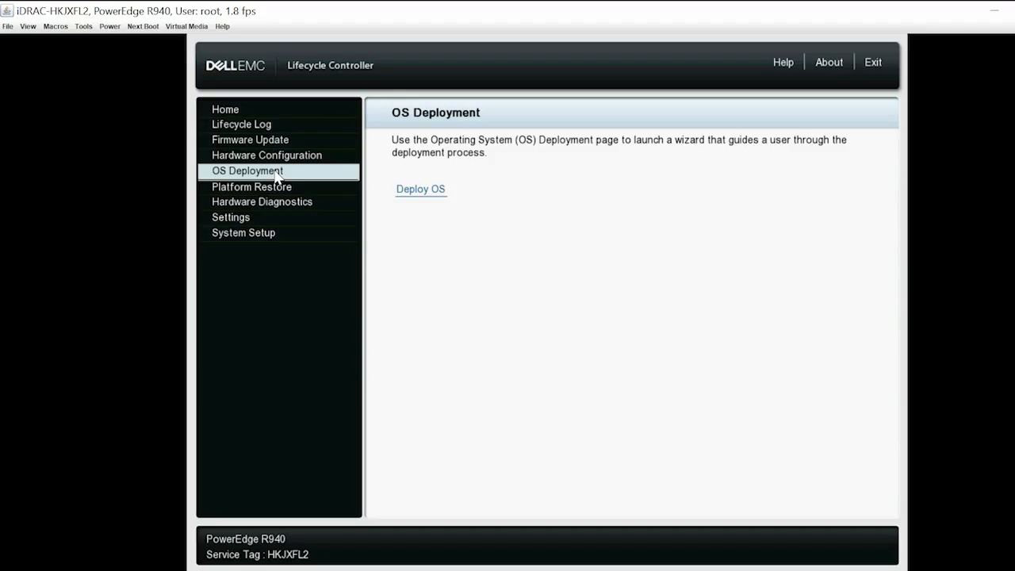
pyautogui.moveTo(413, 189)
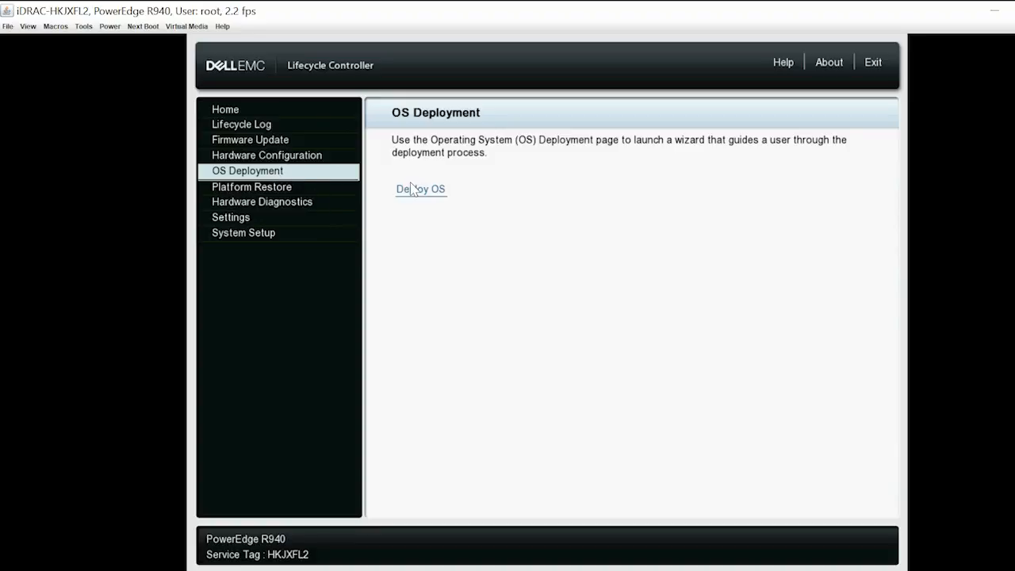
pyautogui.click(420, 189)
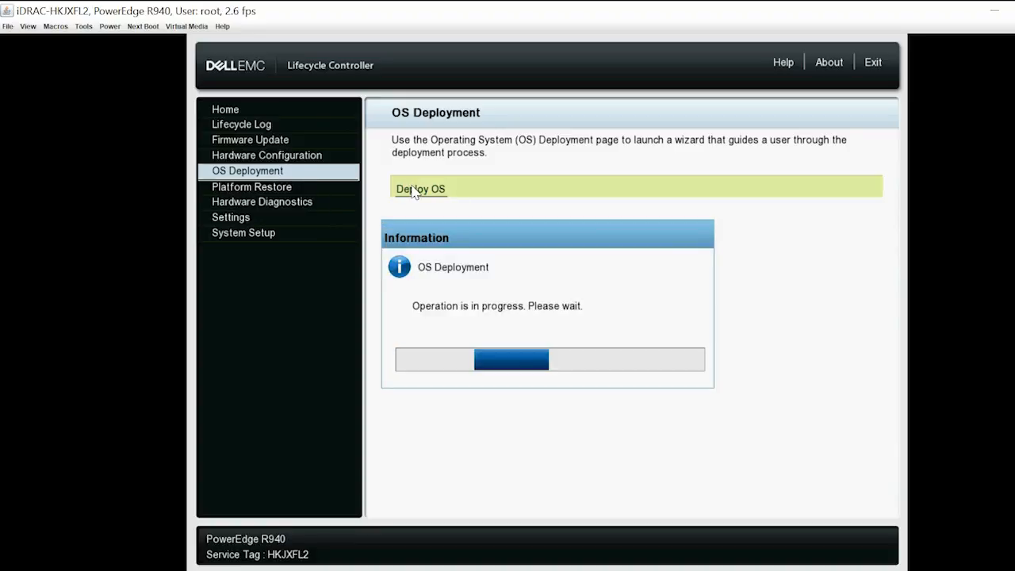
pyautogui.click(419, 189)
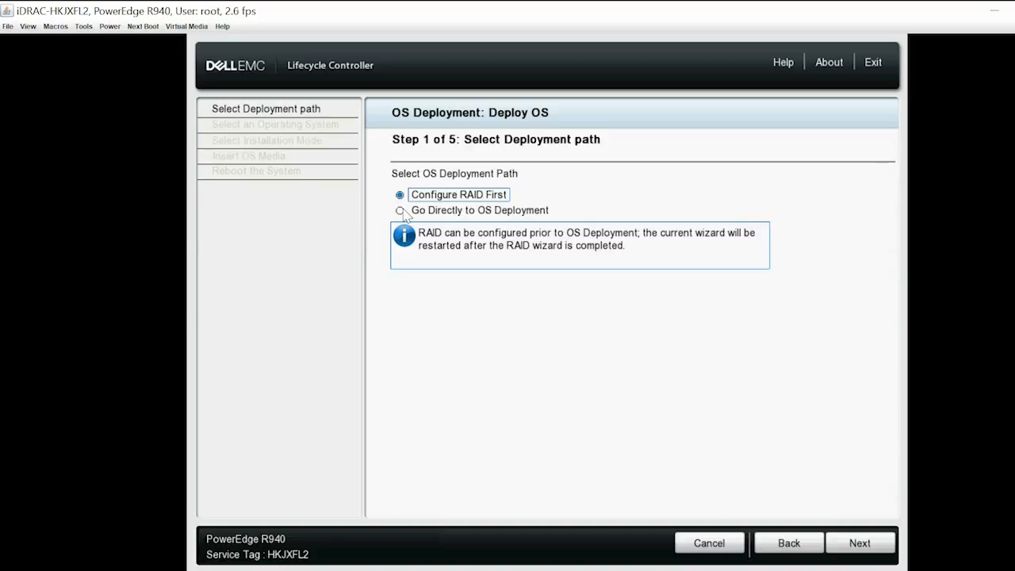
# - Go directly to OS deployment, choose Microsoft Windows Server 2012 R2, and keep Manual Install
pyautogui.click(399, 210)
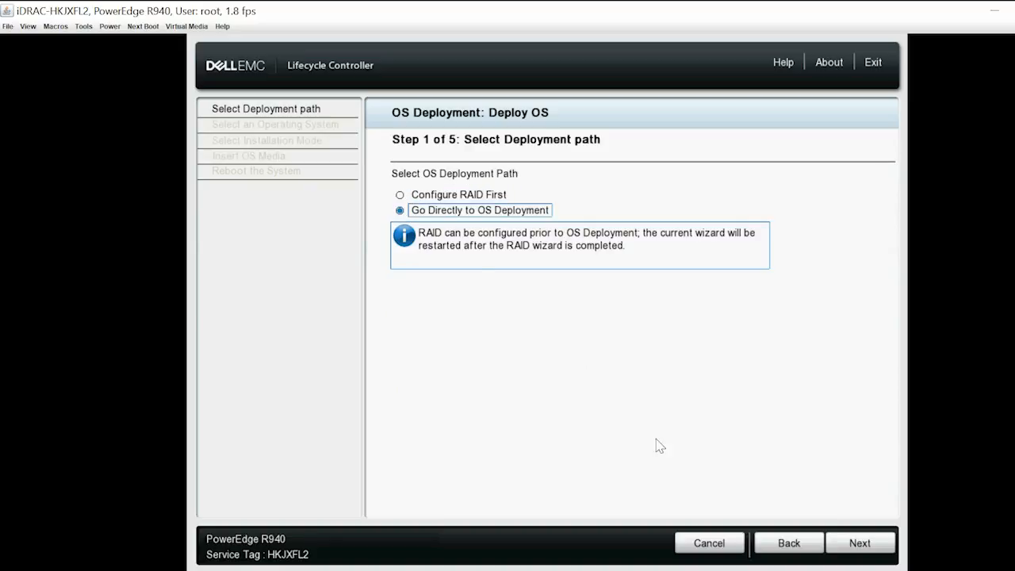
pyautogui.click(860, 542)
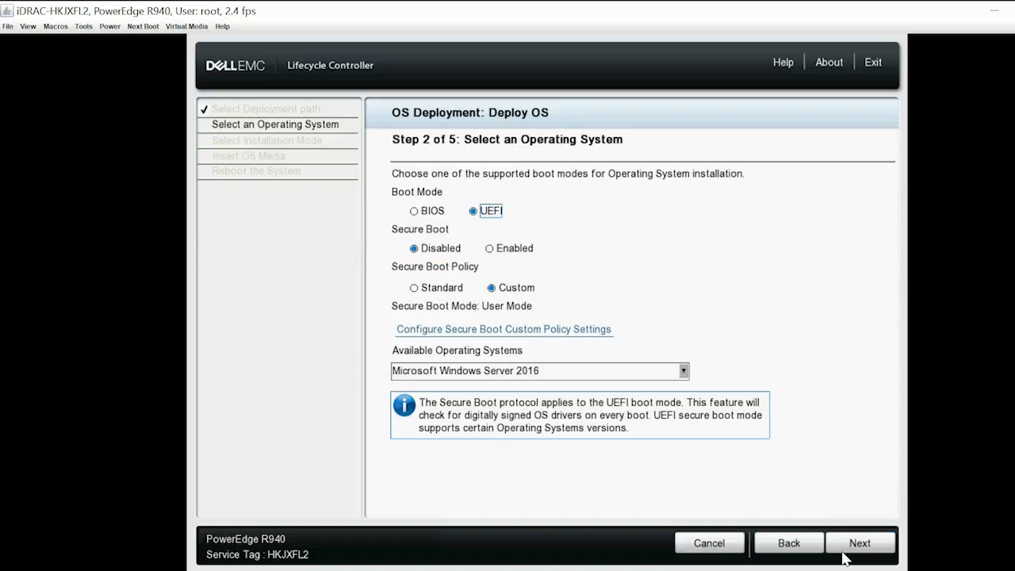
pyautogui.click(681, 370)
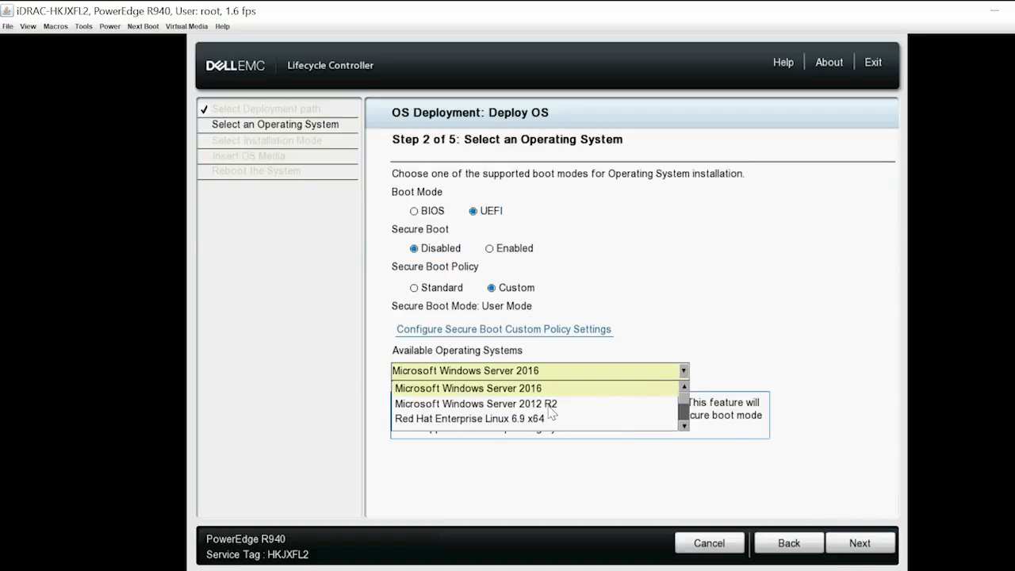
pyautogui.click(860, 543)
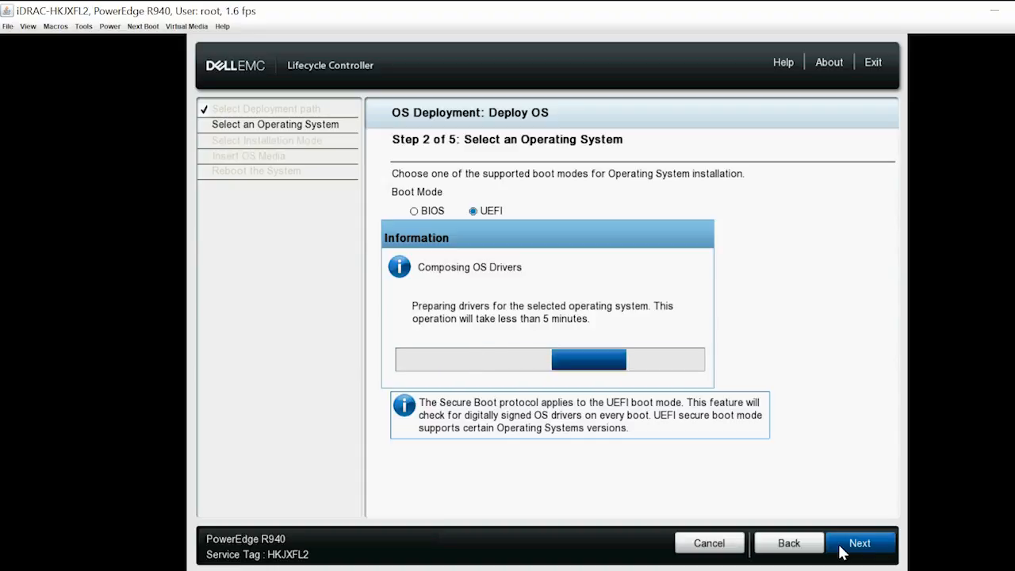
pyautogui.click(860, 543)
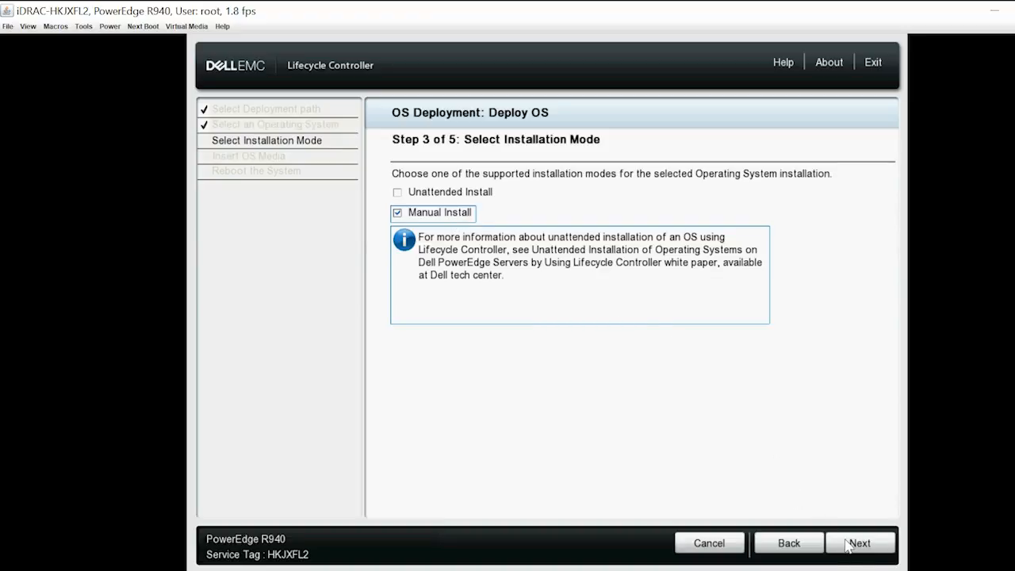
pyautogui.click(860, 544)
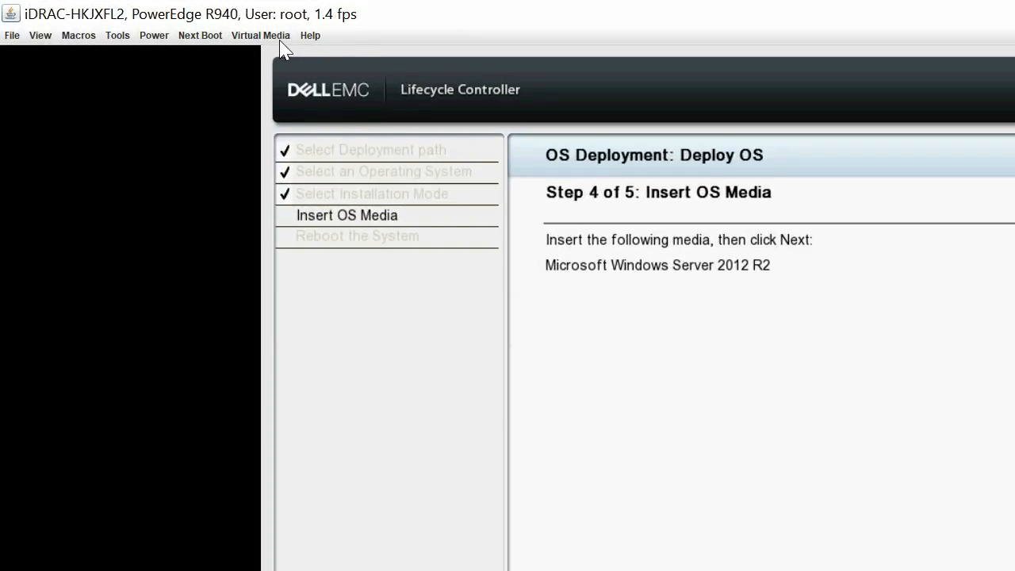
# - Map the WS2012_R2 ISO as virtual CD, validate the media, and reach the reboot step
pyautogui.click(260, 35)
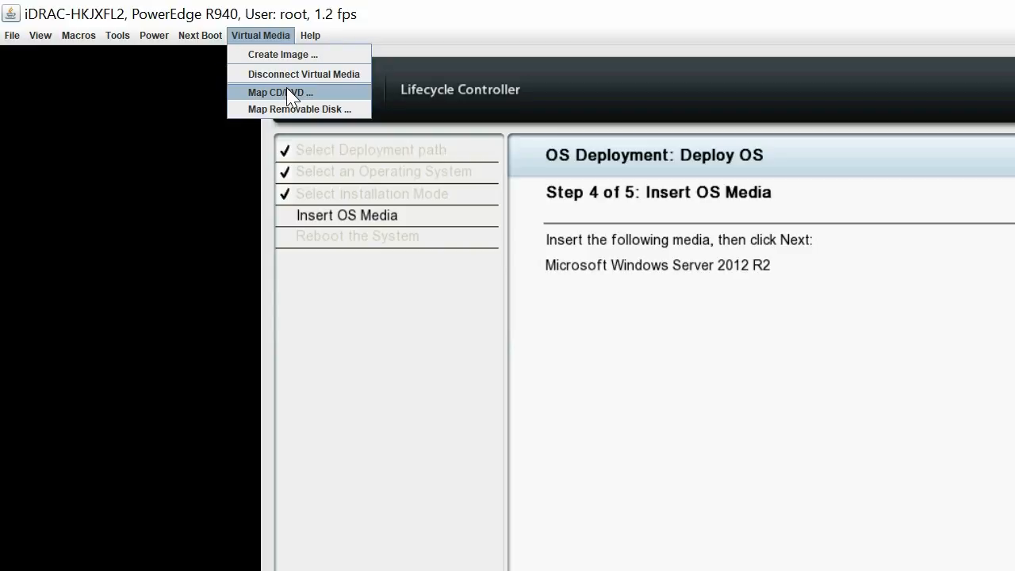
pyautogui.click(280, 92)
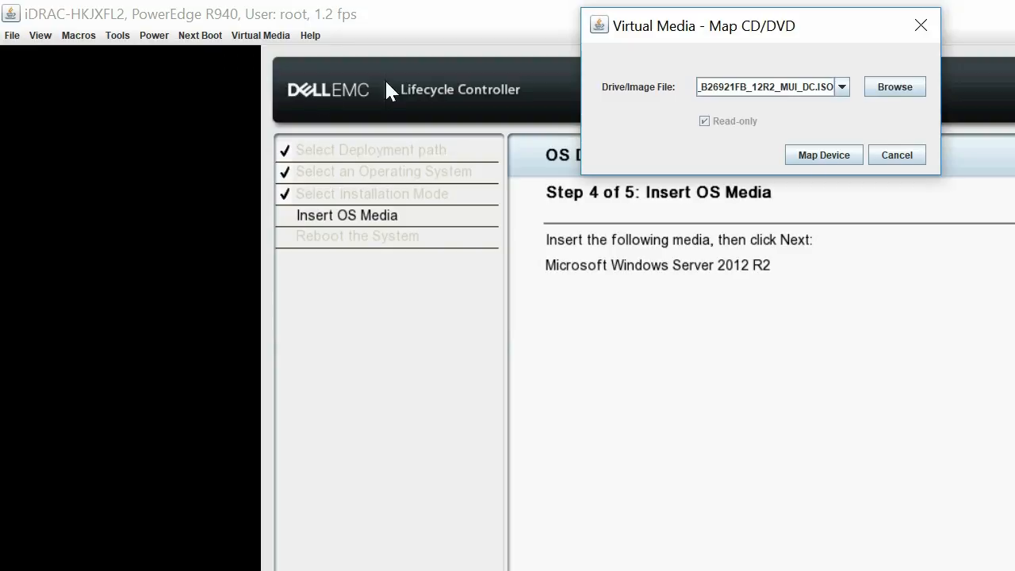
pyautogui.click(895, 86)
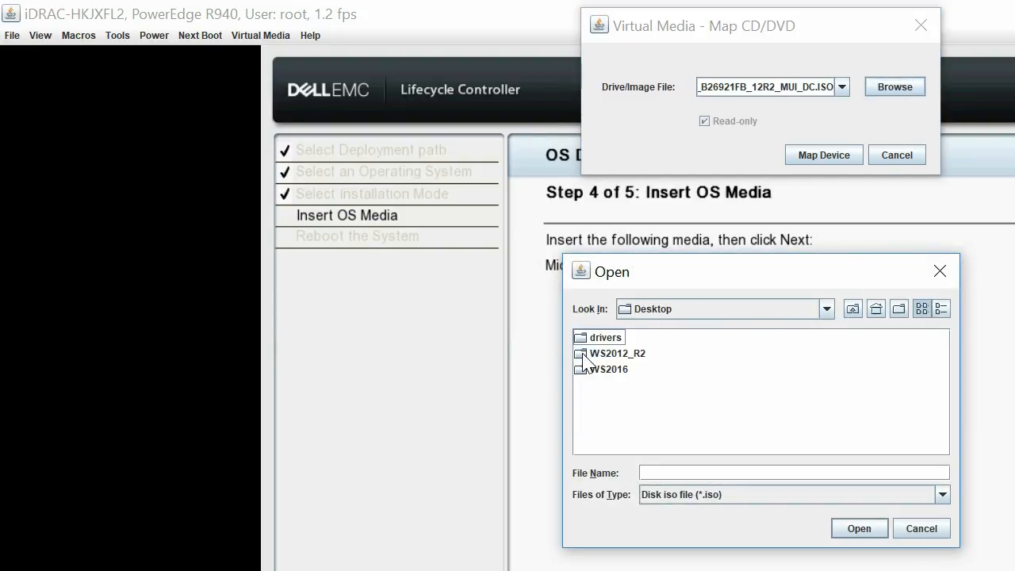
pyautogui.doubleClick(617, 353)
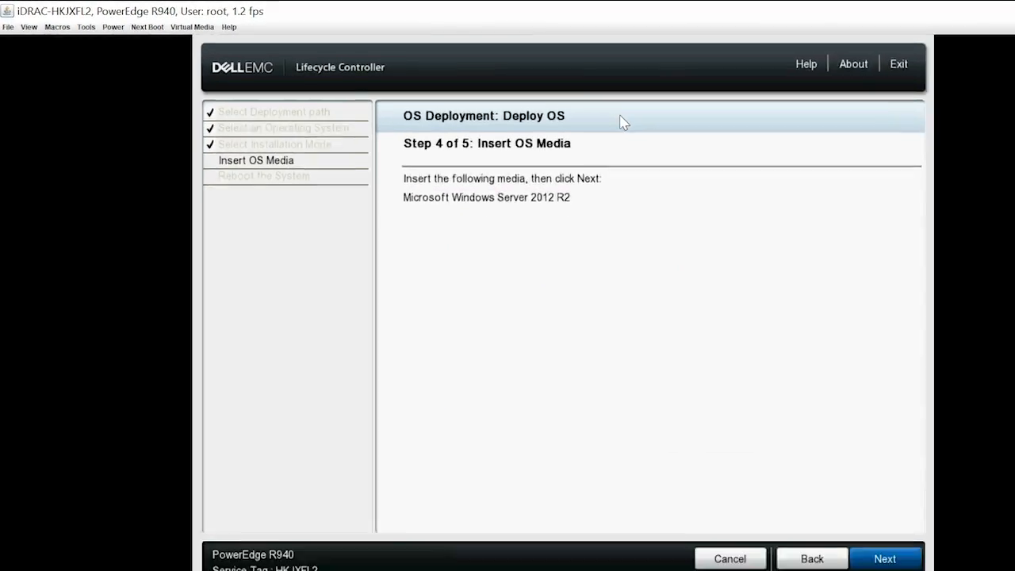
pyautogui.click(885, 558)
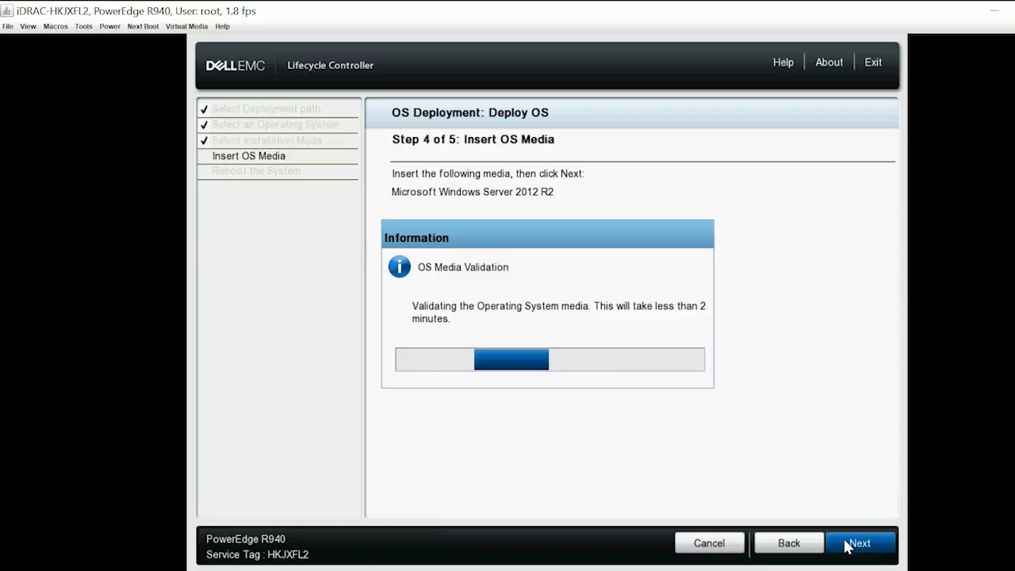
pyautogui.click(860, 542)
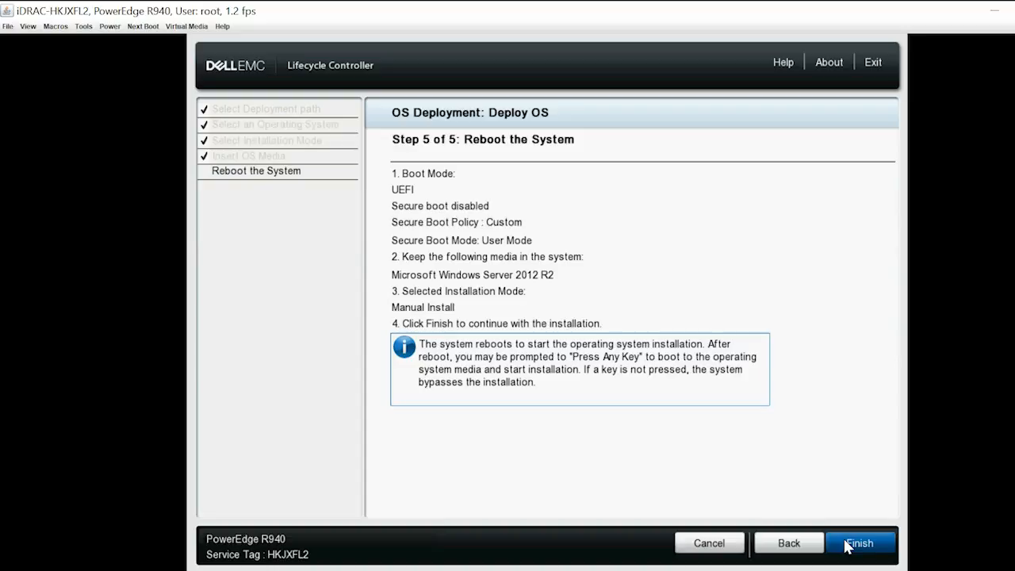
# - Finish the Deploy OS wizard so the server reboots into Windows Setup
pyautogui.click(860, 543)
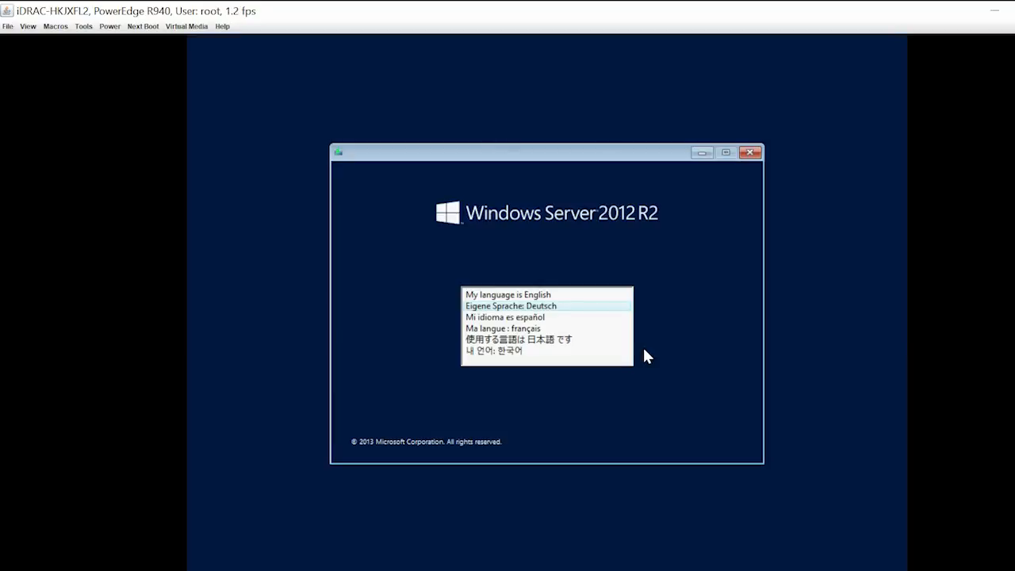
# - Keep English (United States) language and US keyboard, then start Install now
pyautogui.click(508, 295)
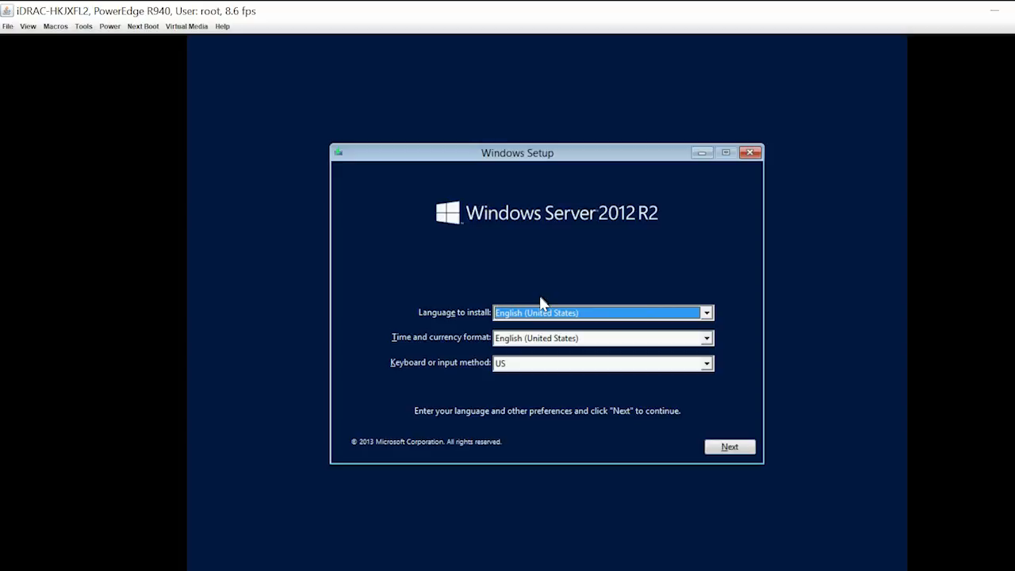
pyautogui.click(729, 446)
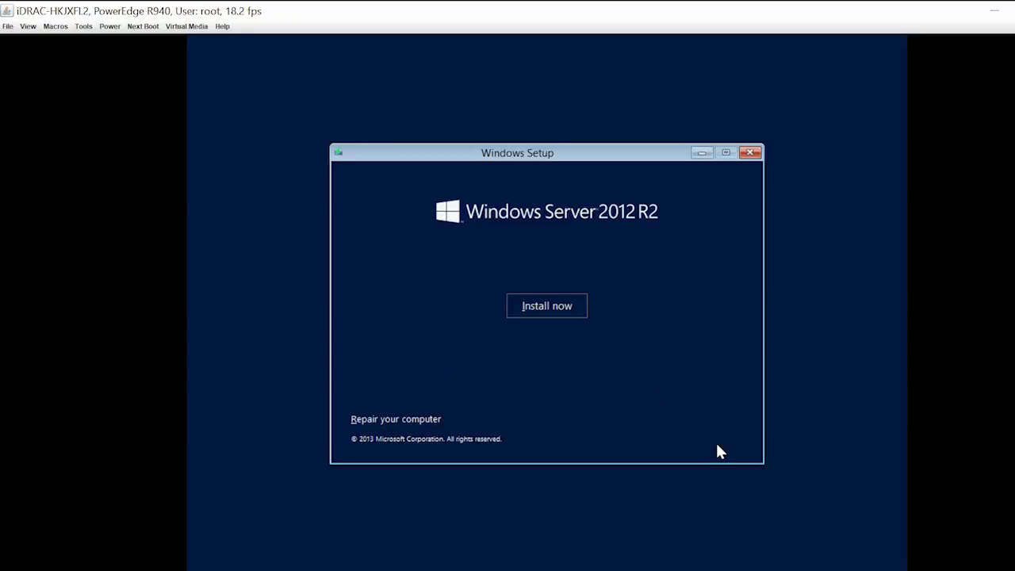
pyautogui.click(546, 306)
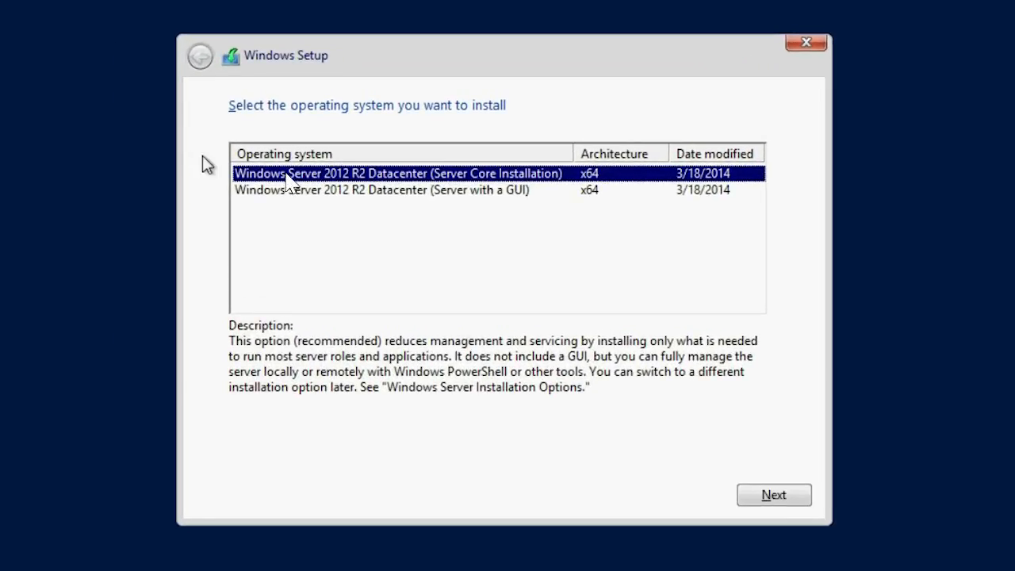
# - Choose Datacenter Server with a GUI, accept the license terms, and pick Custom installation
pyautogui.click(381, 190)
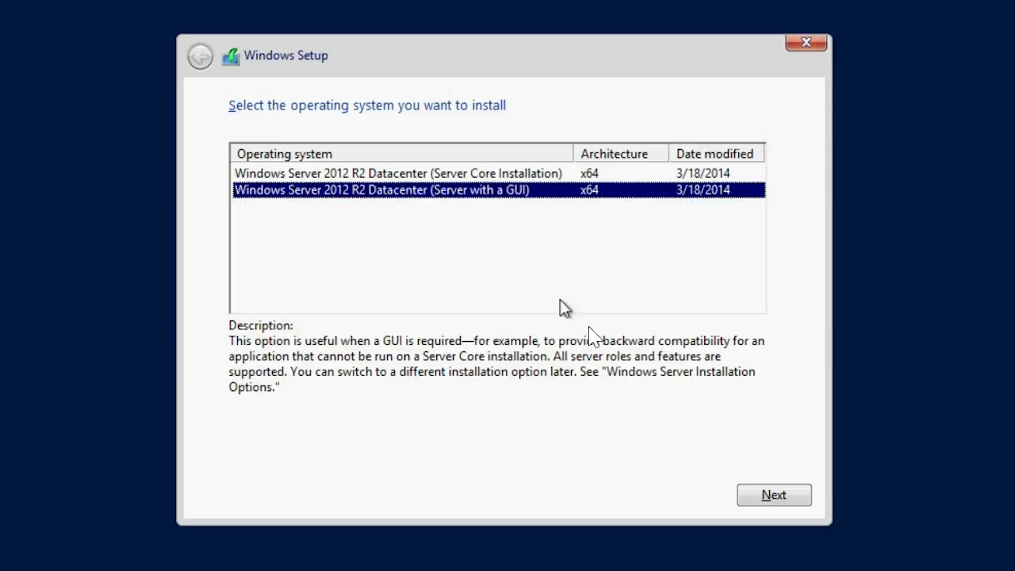
pyautogui.click(774, 494)
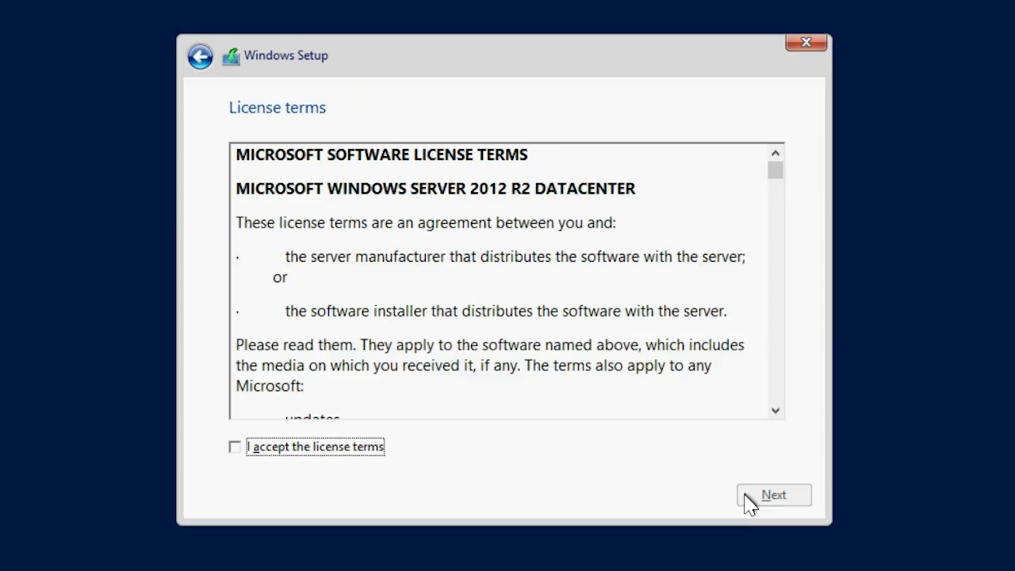
pyautogui.scroll(-3)
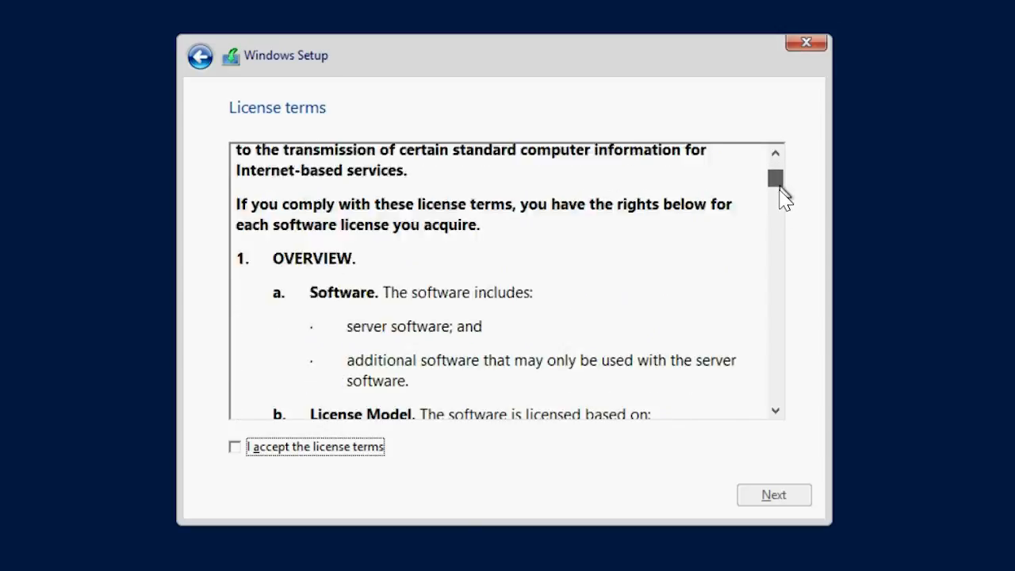
pyautogui.scroll(-3)
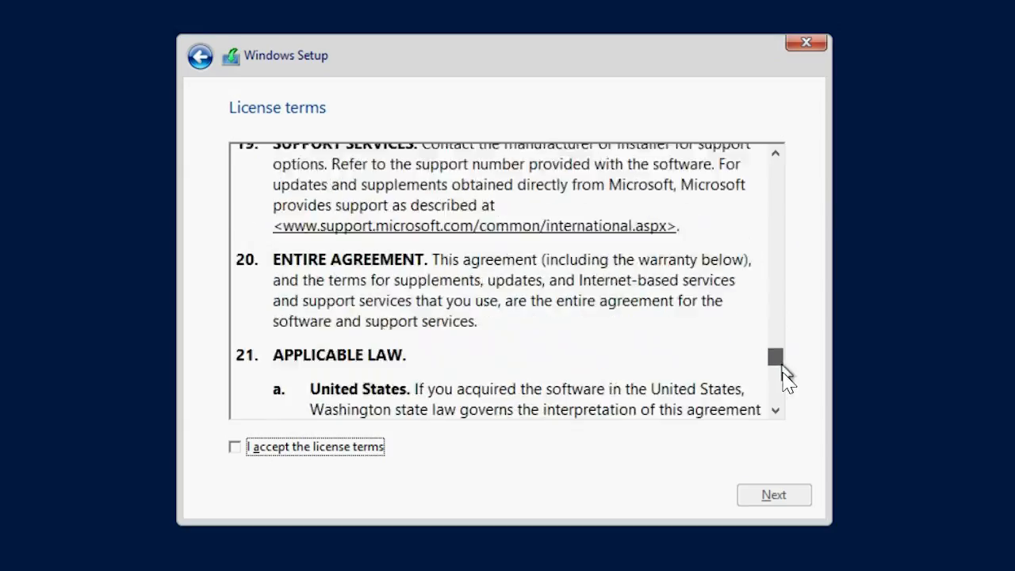
pyautogui.click(235, 446)
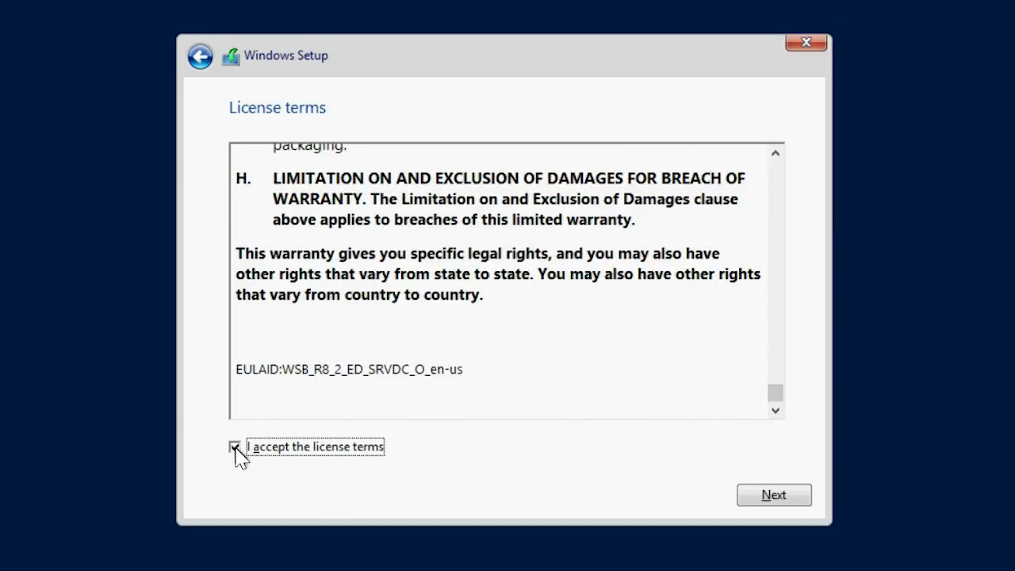
pyautogui.click(774, 494)
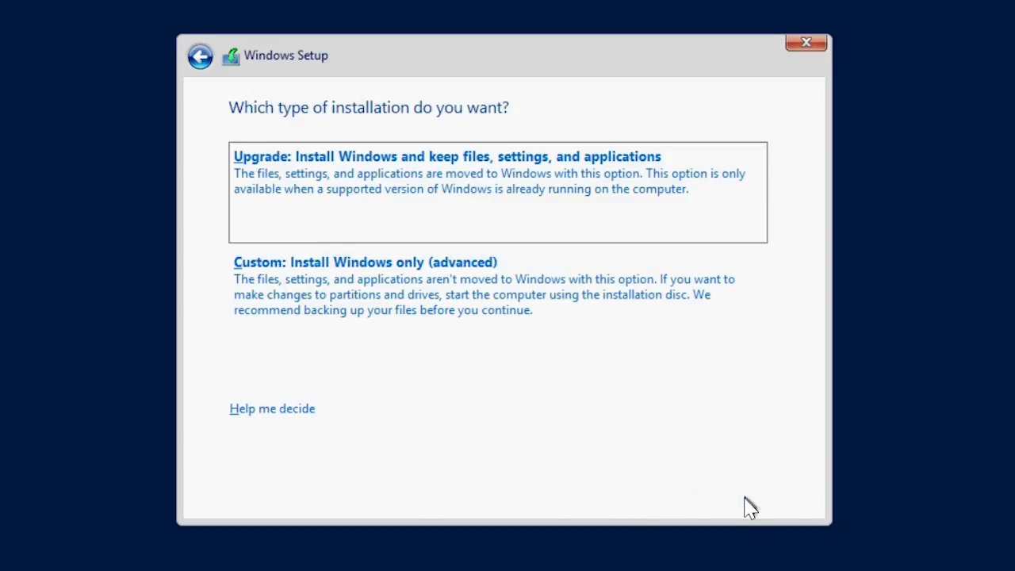
pyautogui.click(484, 286)
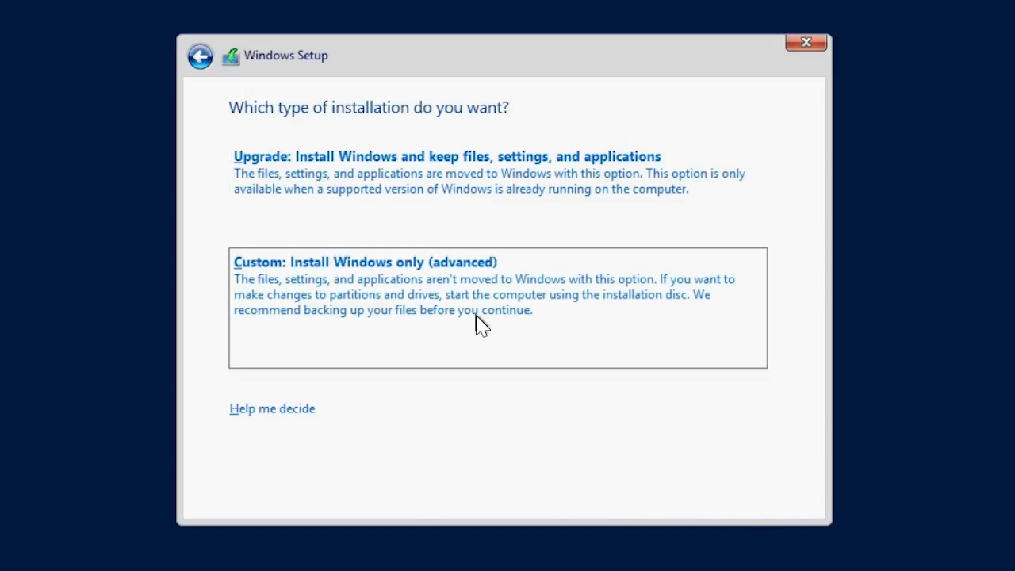
# - Create a full-size partition on Drive 2's unallocated space and install Windows on it
pyautogui.click(365, 262)
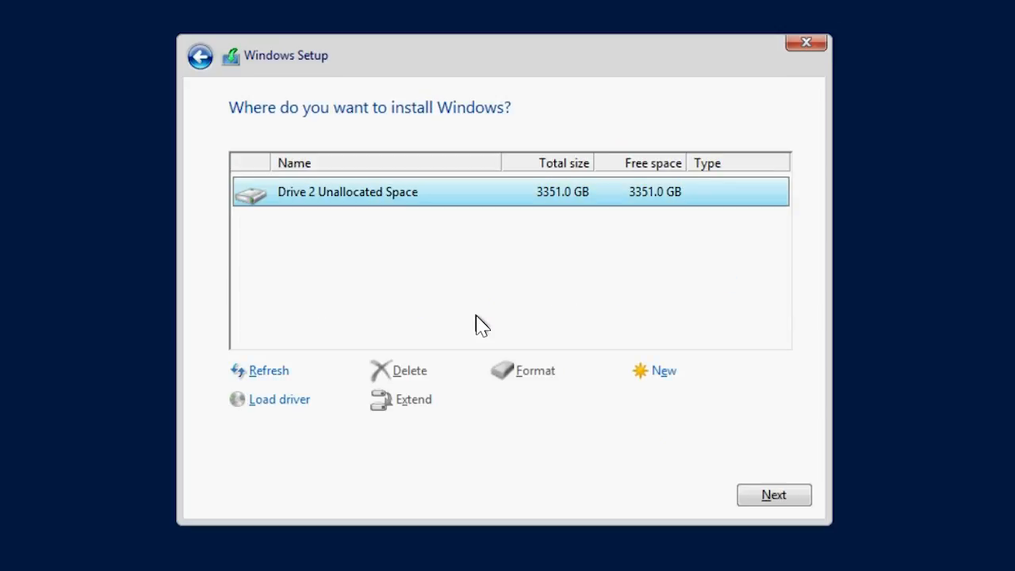
pyautogui.click(664, 370)
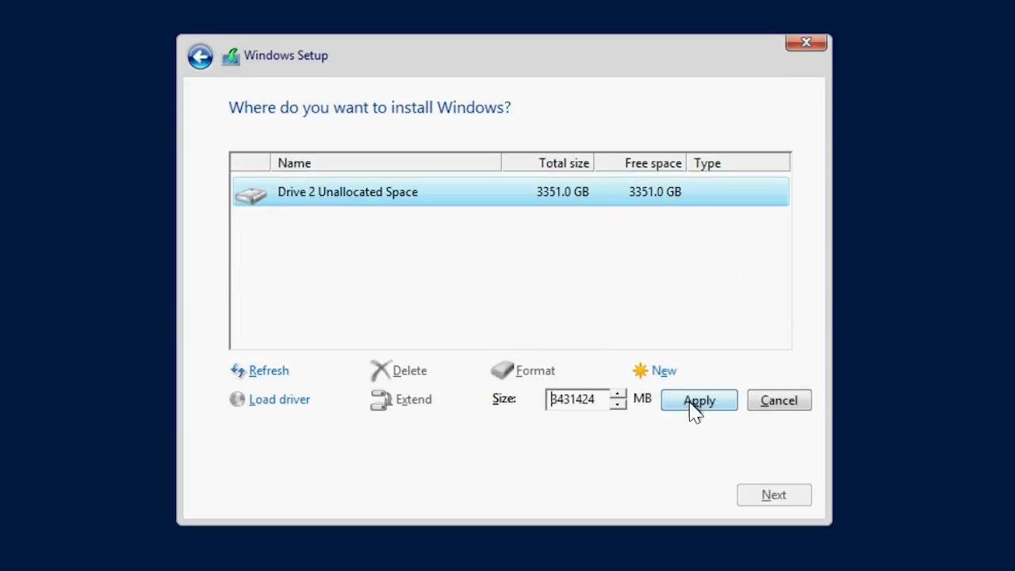
pyautogui.click(699, 400)
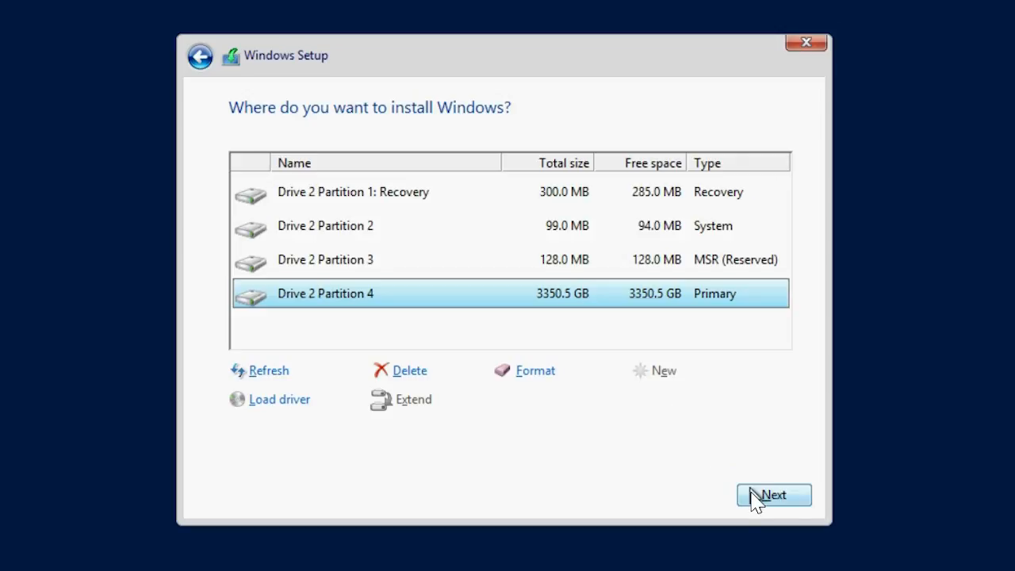
pyautogui.click(774, 494)
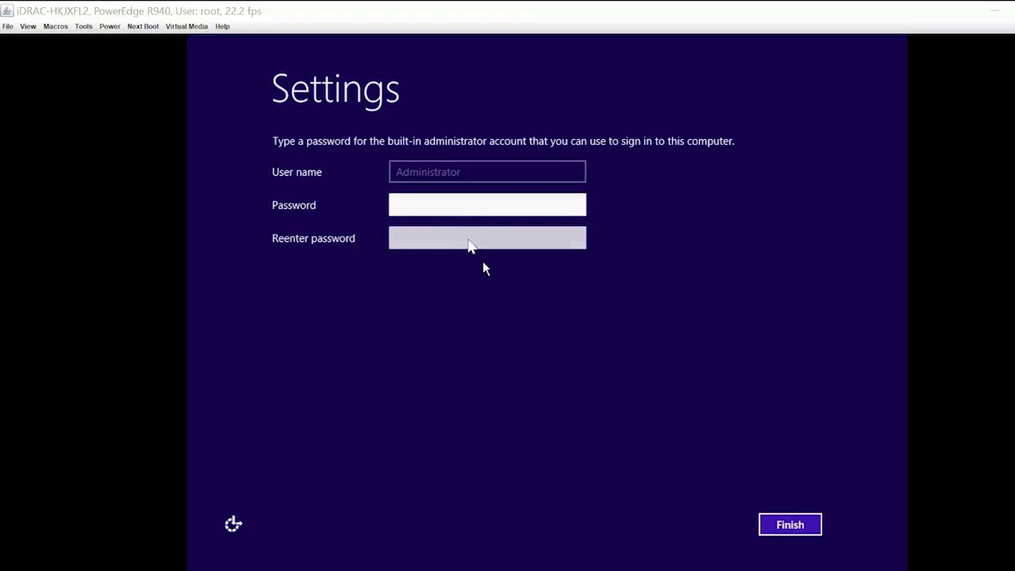
# - Set the Administrator password and enter it at the sign-in screen
pyautogui.write('password')
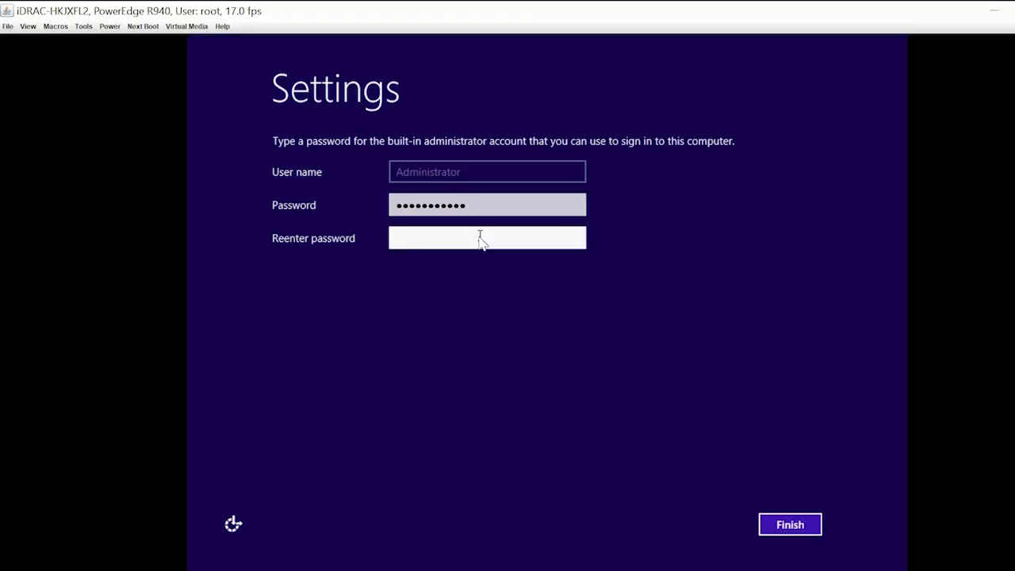
pyautogui.click(789, 524)
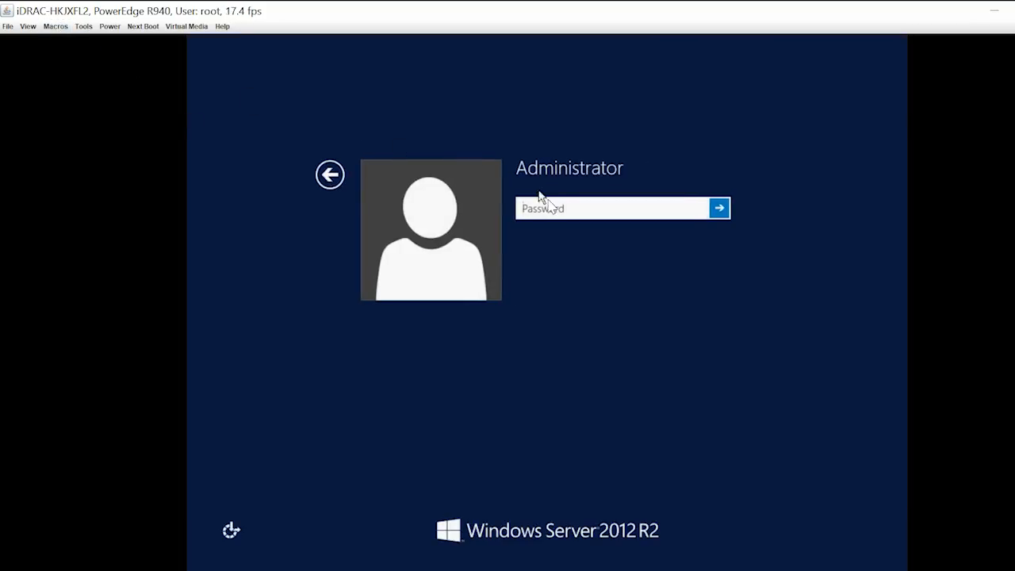
pyautogui.write('password')
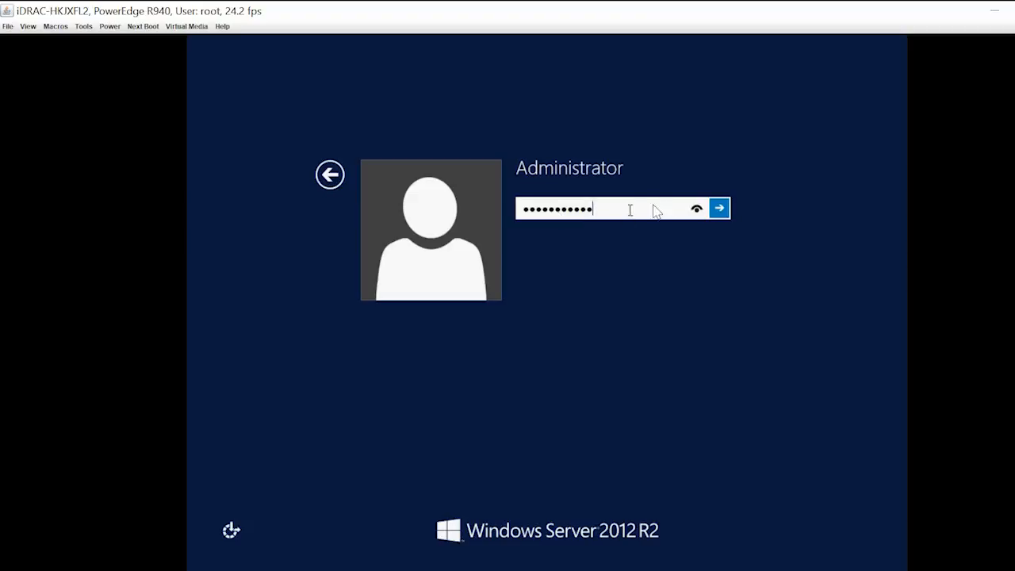